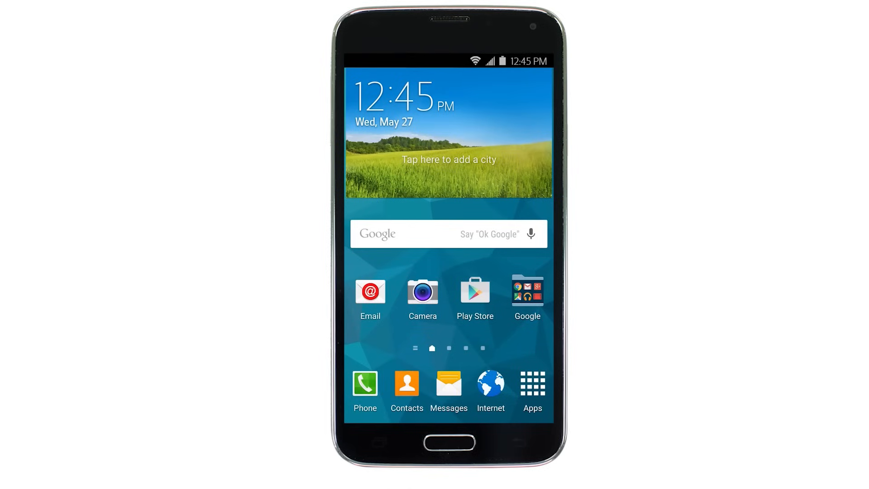
- Search the Play Store for 'canon print' to find Canon PRINT Inkjet/SELPHY
left_click(475, 291)
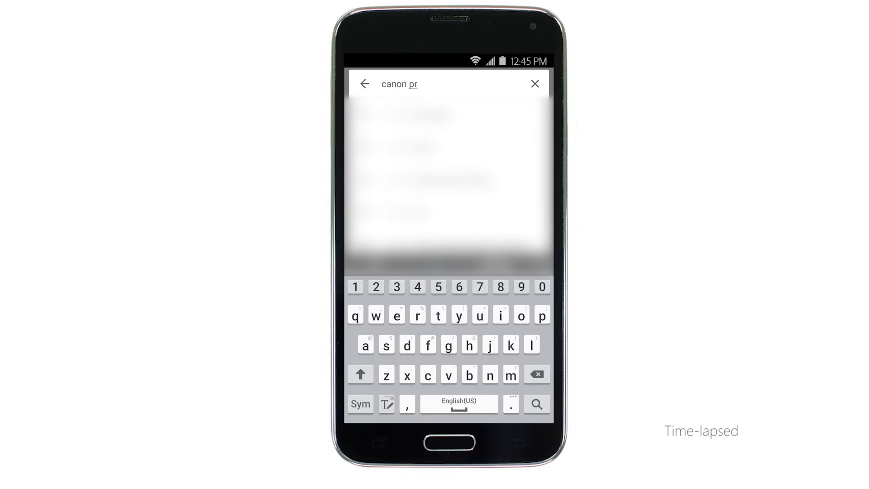
left_click(536, 403)
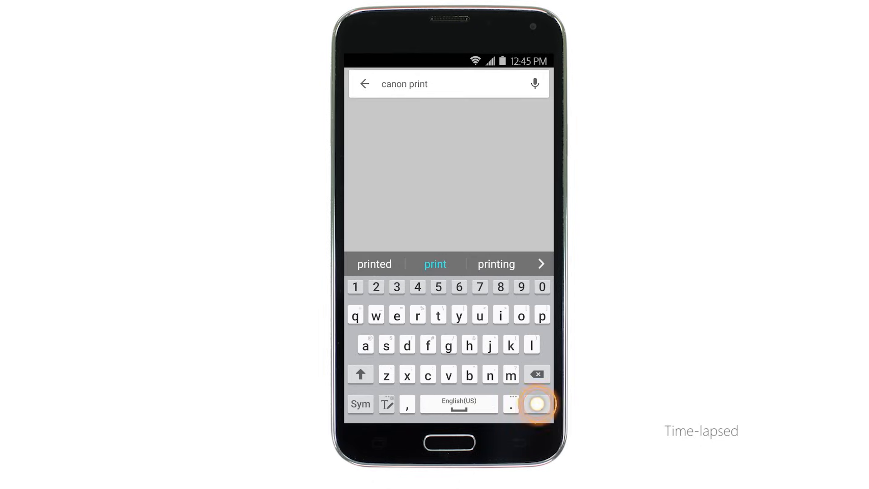
left_click(536, 404)
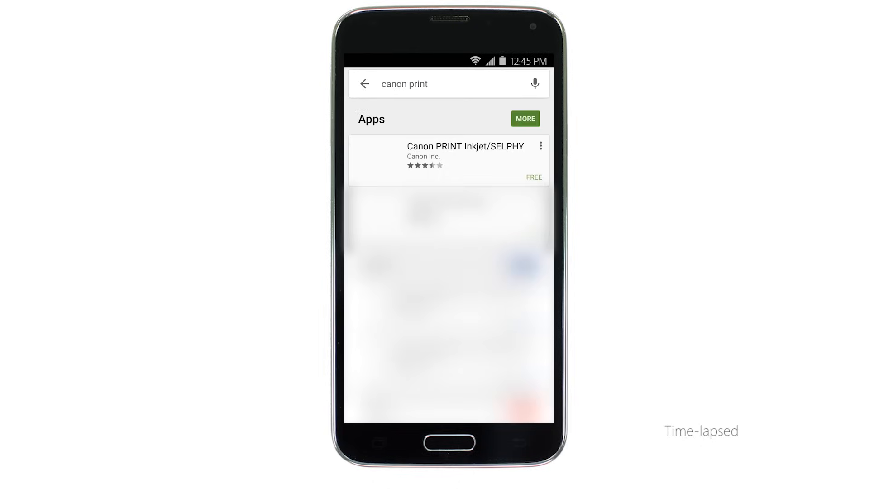
- Install Canon PRINT Inkjet/SELPHY and accept its photo and Wi-Fi permissions
left_click(450, 160)
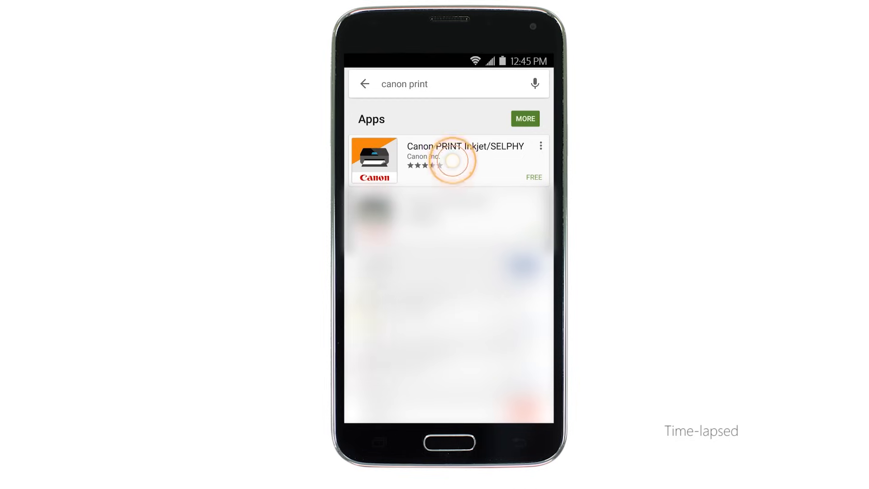
left_click(449, 160)
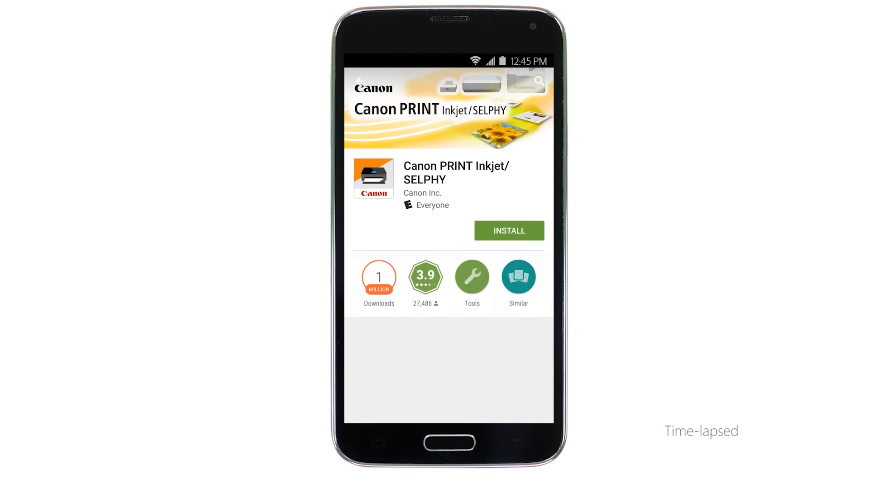
left_click(508, 230)
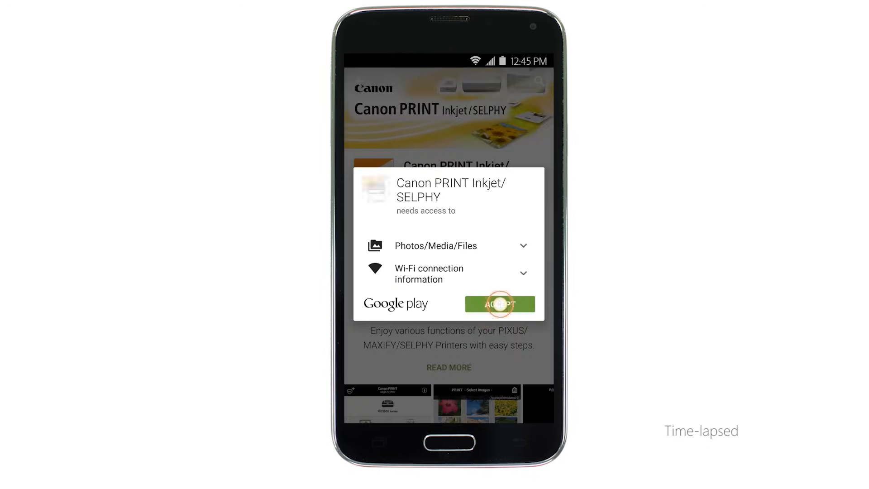
left_click(499, 304)
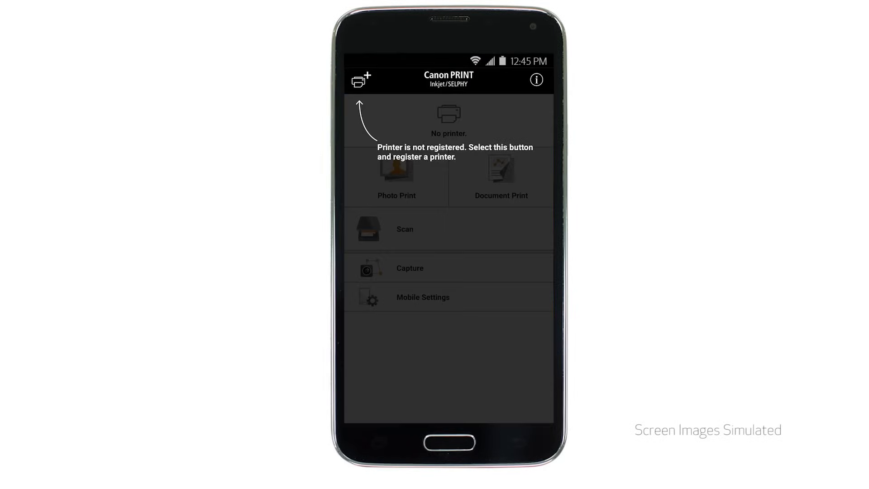
- Dismiss the no-printer hint and open the Registered Printers screen
left_click(449, 252)
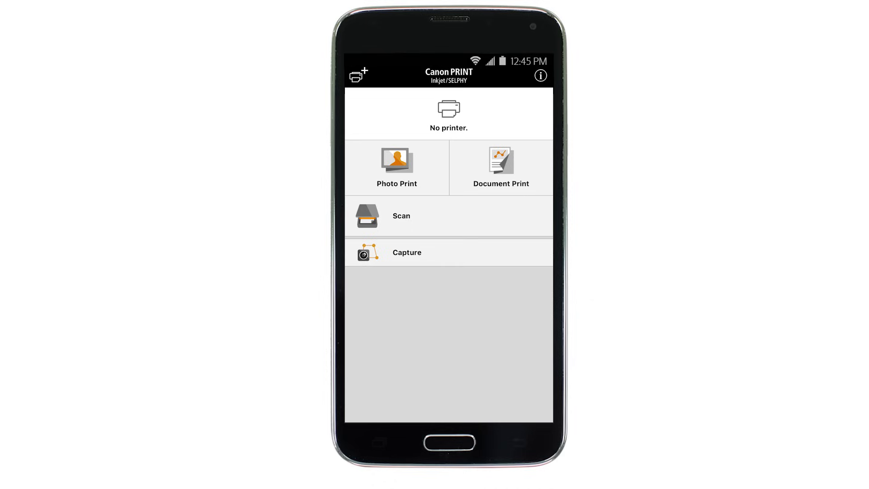
left_click(357, 76)
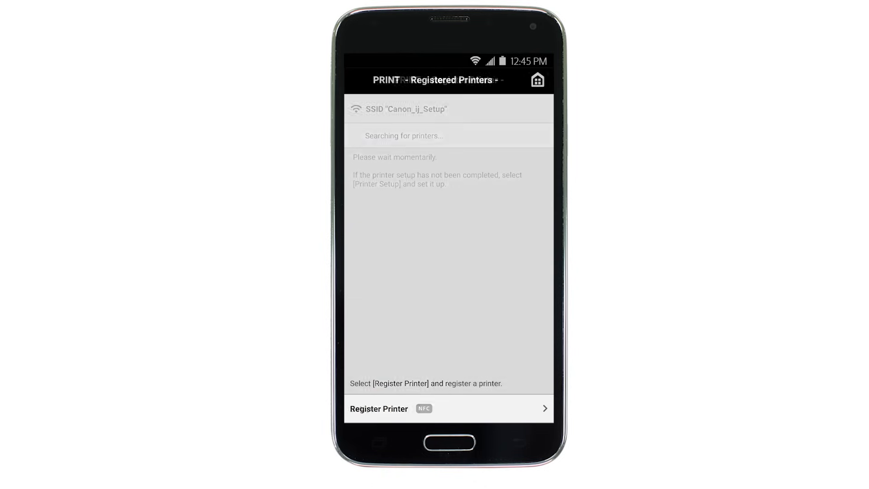
- Begin printer setup using the 'Connect via wireless router (recommended)' method
left_click(380, 408)
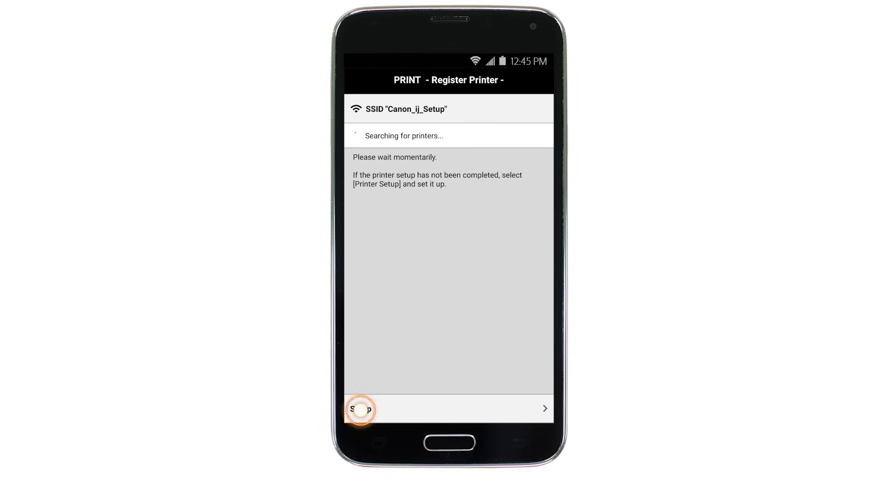
left_click(361, 408)
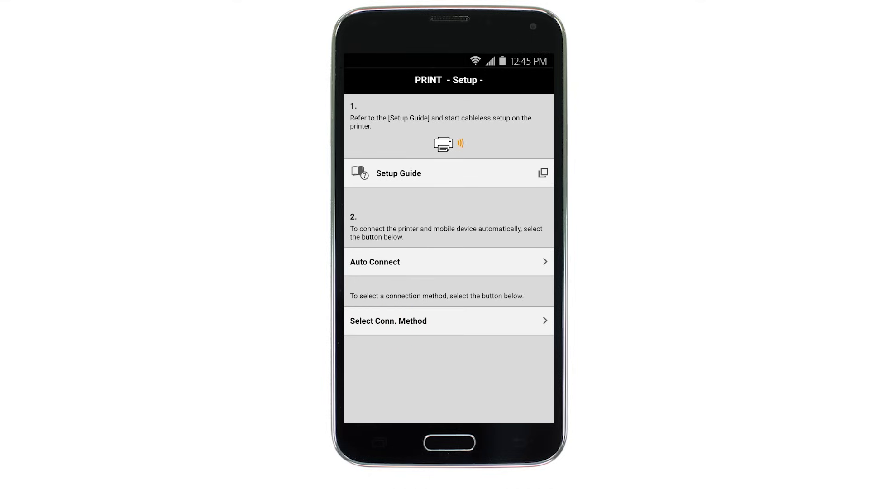
left_click(388, 321)
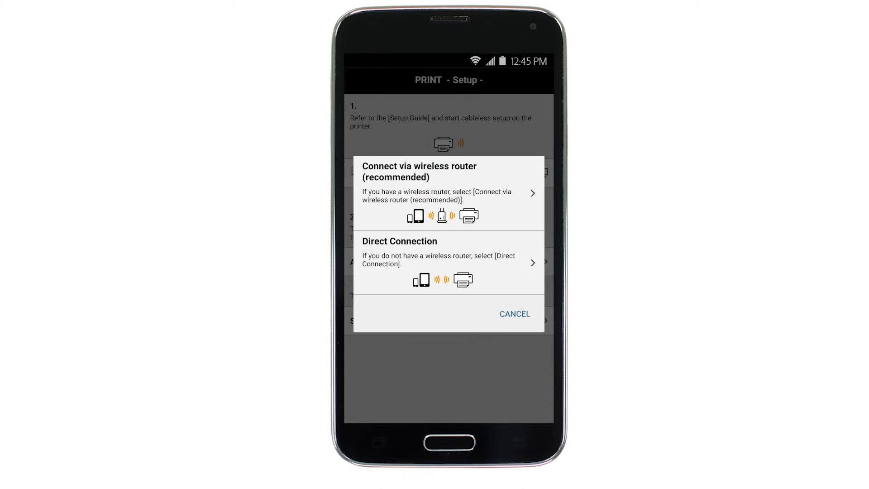
left_click(447, 192)
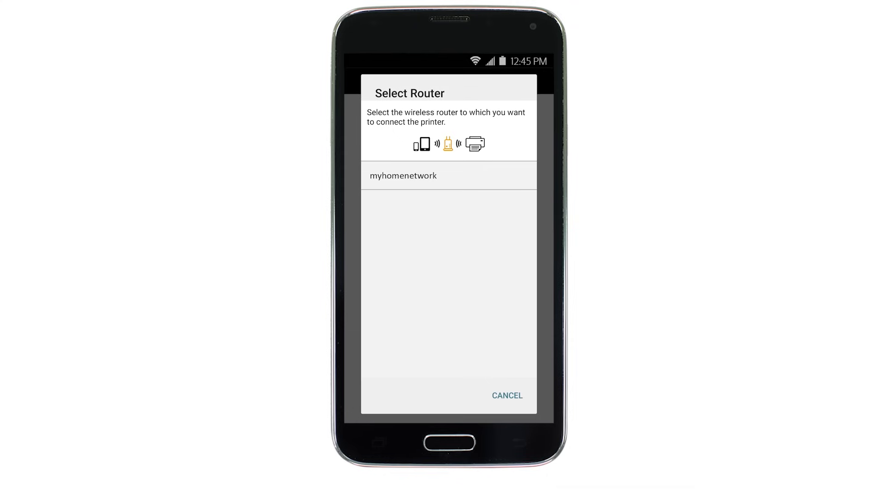
left_click(403, 175)
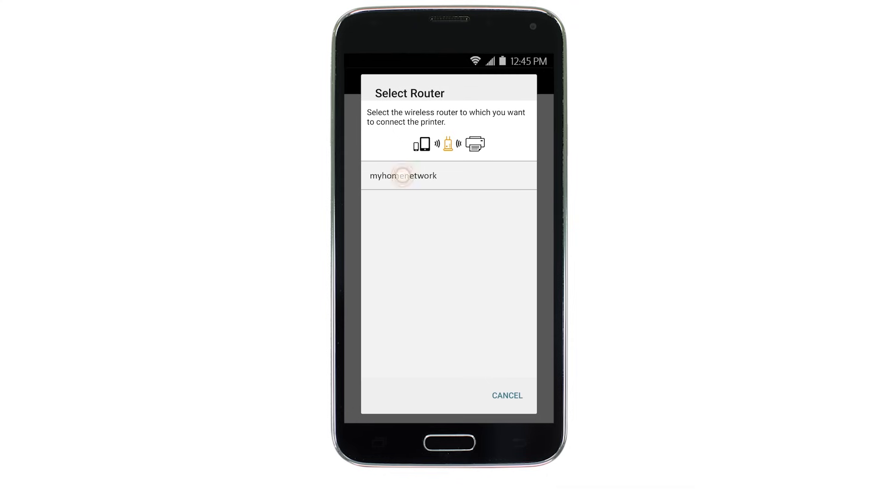
left_click(403, 175)
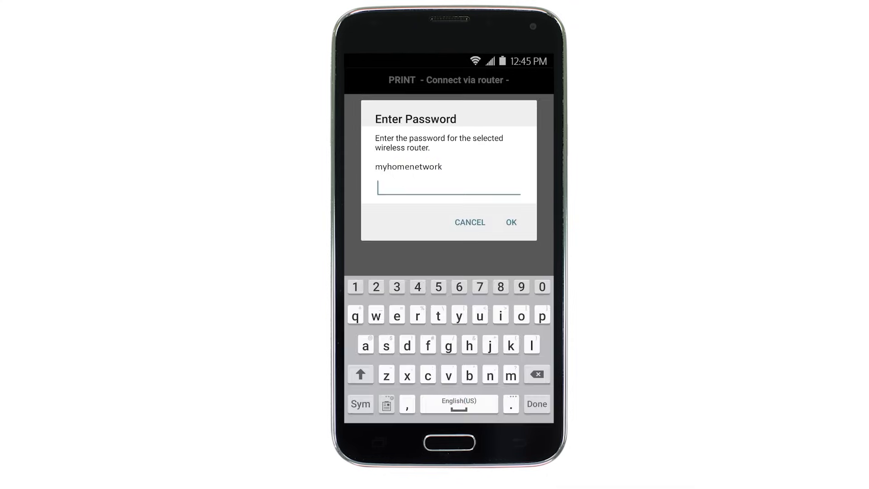
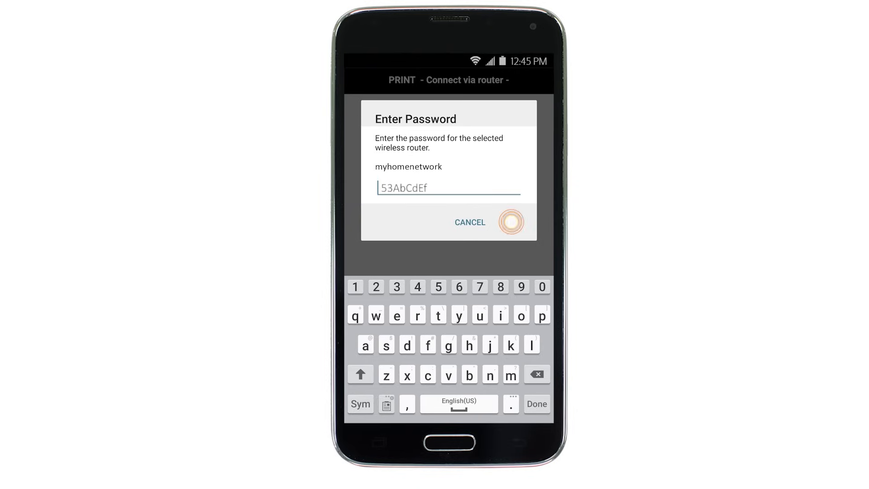
left_click(510, 222)
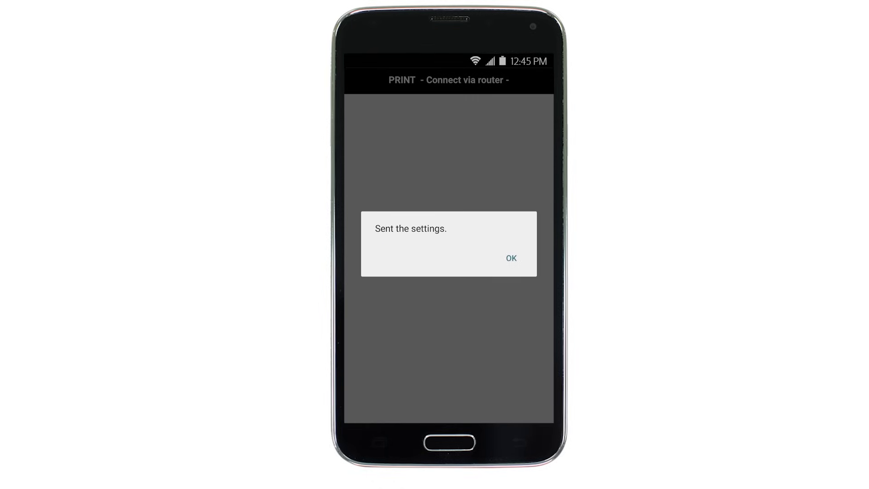
left_click(511, 259)
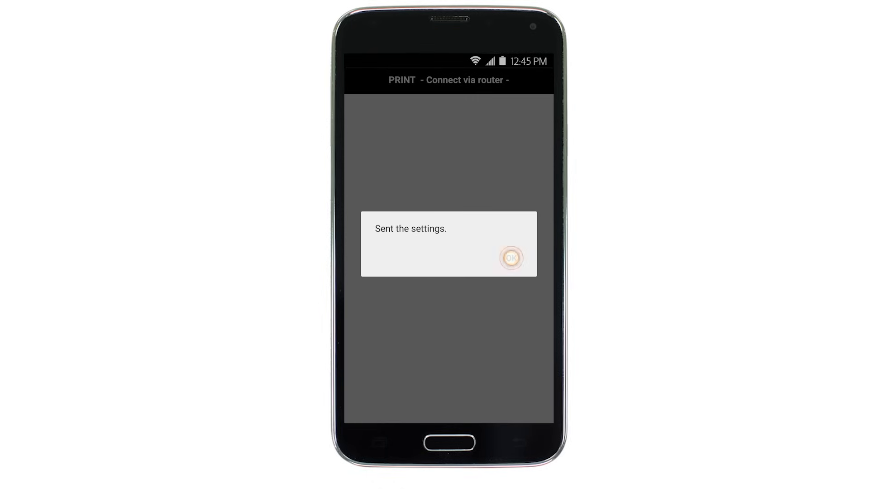
left_click(511, 259)
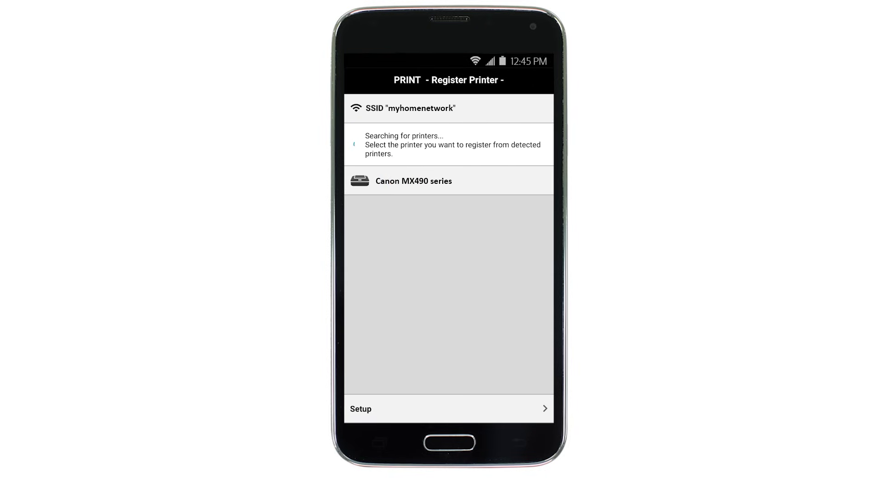
- Select the detected Canon MX490 series and keep its default name
left_click(413, 181)
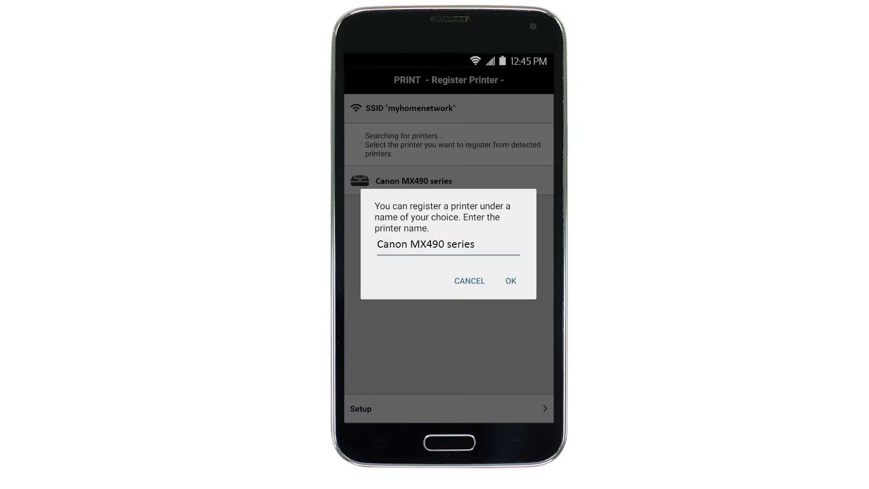
left_click(510, 281)
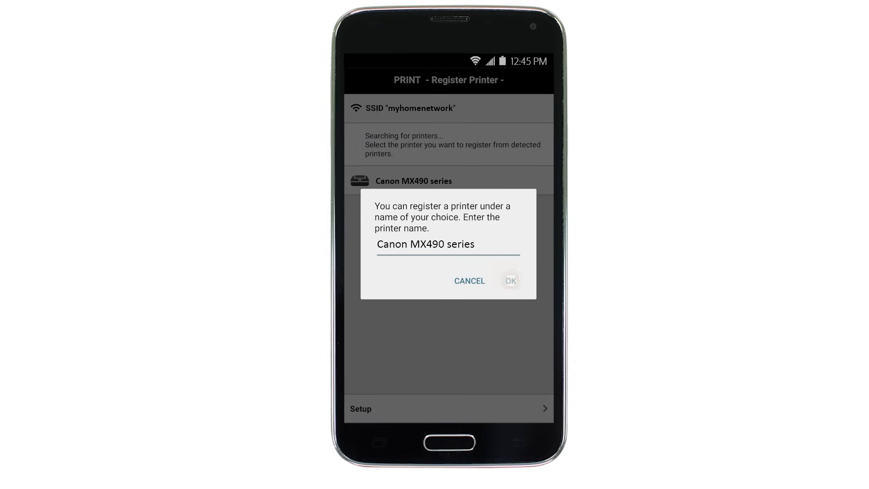